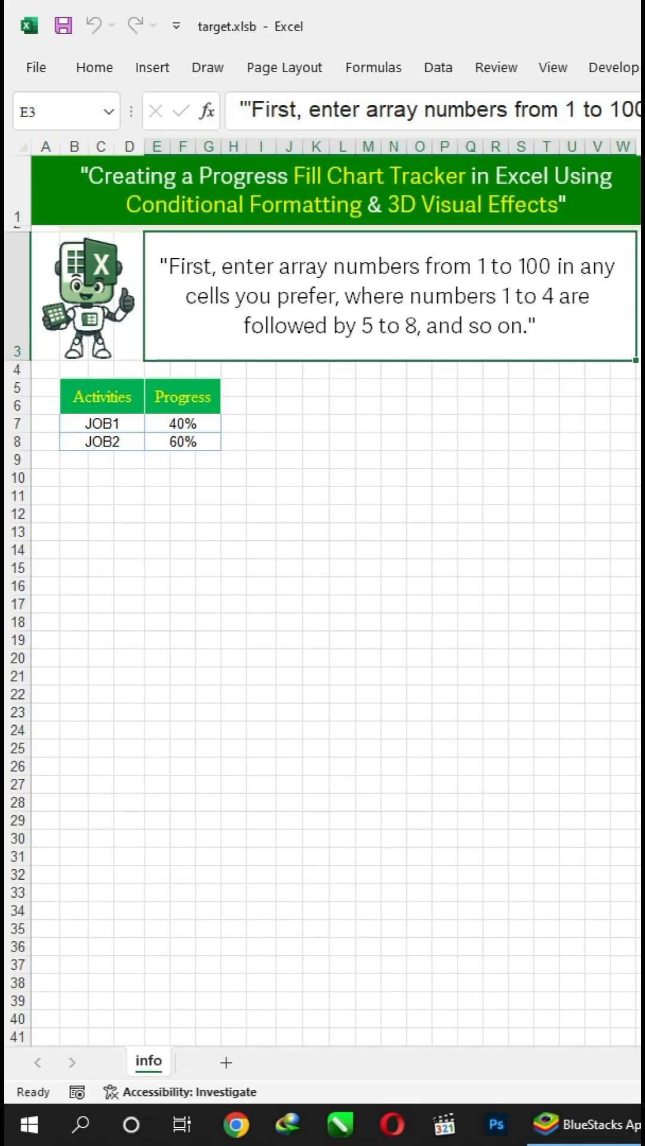
# Enter numbers 1–100 in B14:E38 descending four per row, then select merged cell B12
pyautogui.click(100, 982)
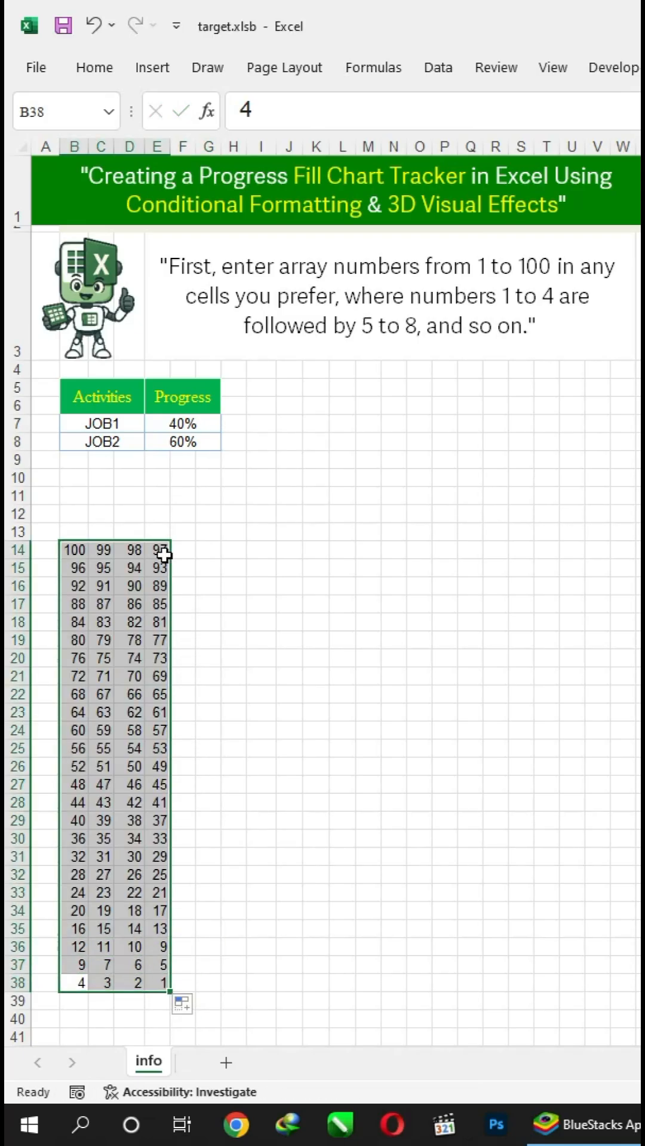
pyautogui.click(93, 68)
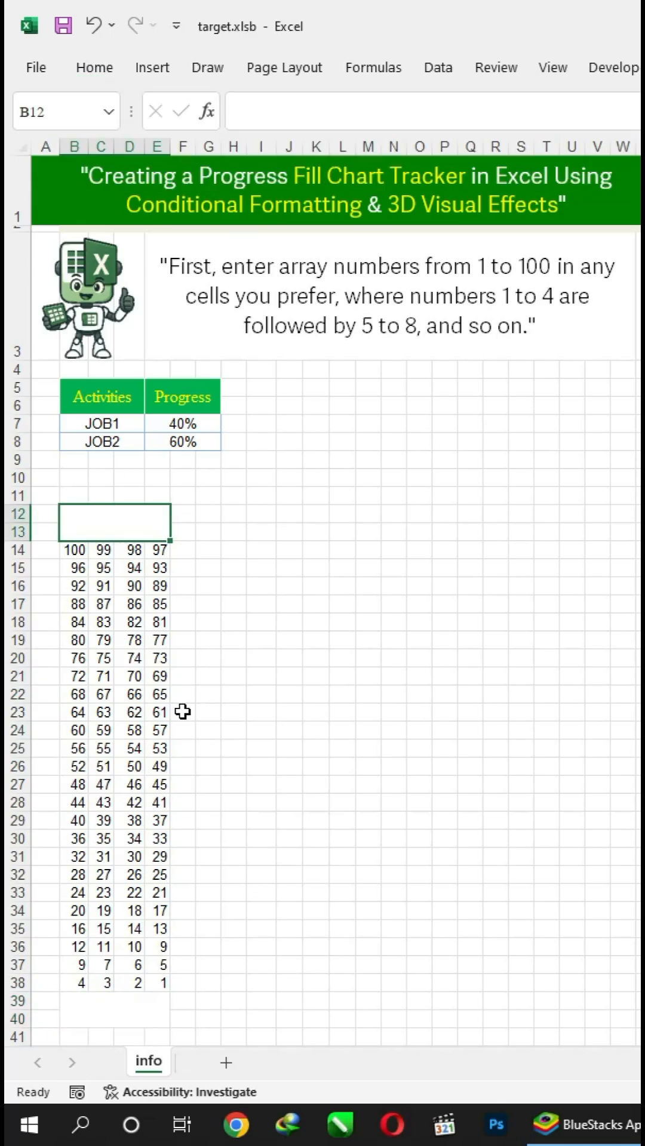
# Label B12 'JOB1' and fill the B39:E40 band and the header navy with white header text
pyautogui.write('JOB1')
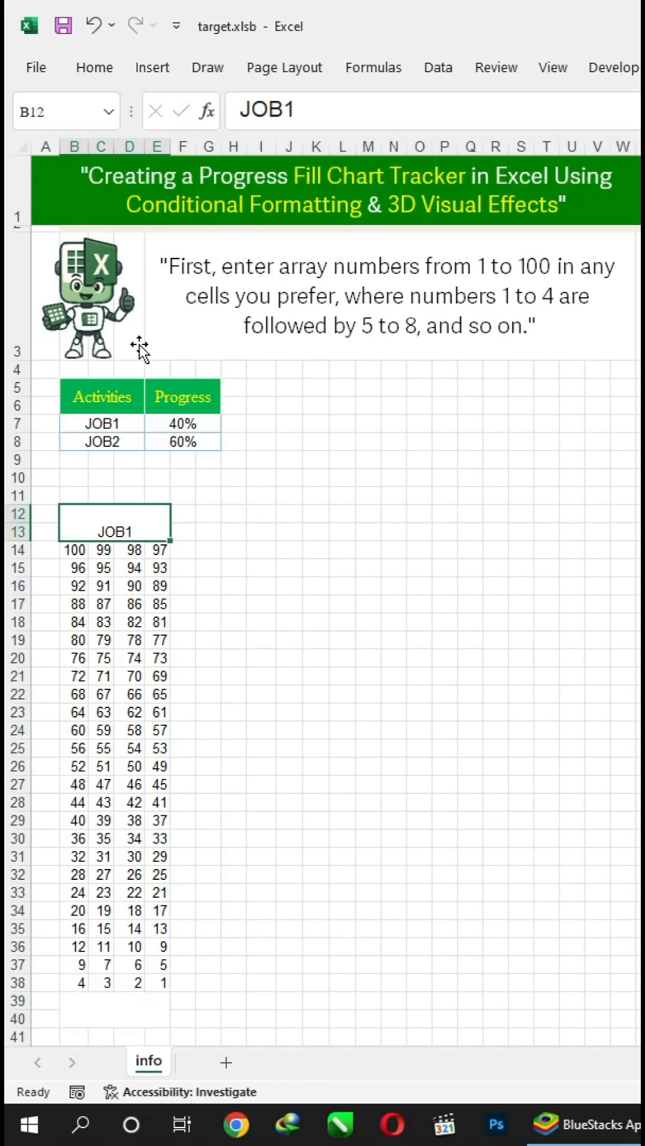
pyautogui.click(94, 67)
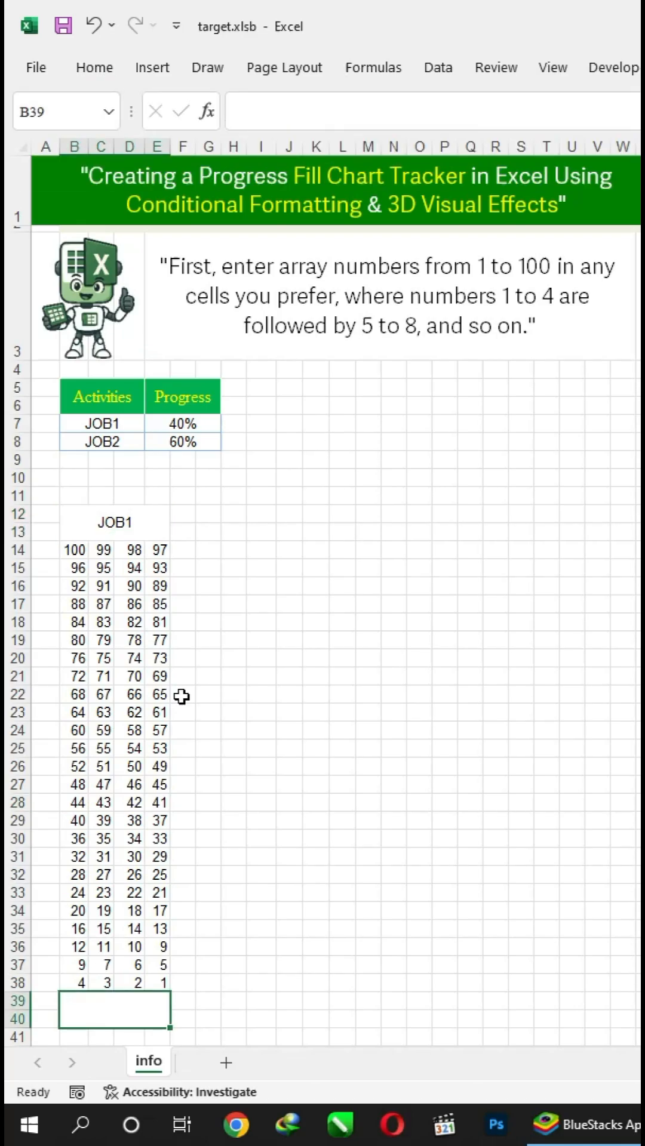
pyautogui.click(94, 67)
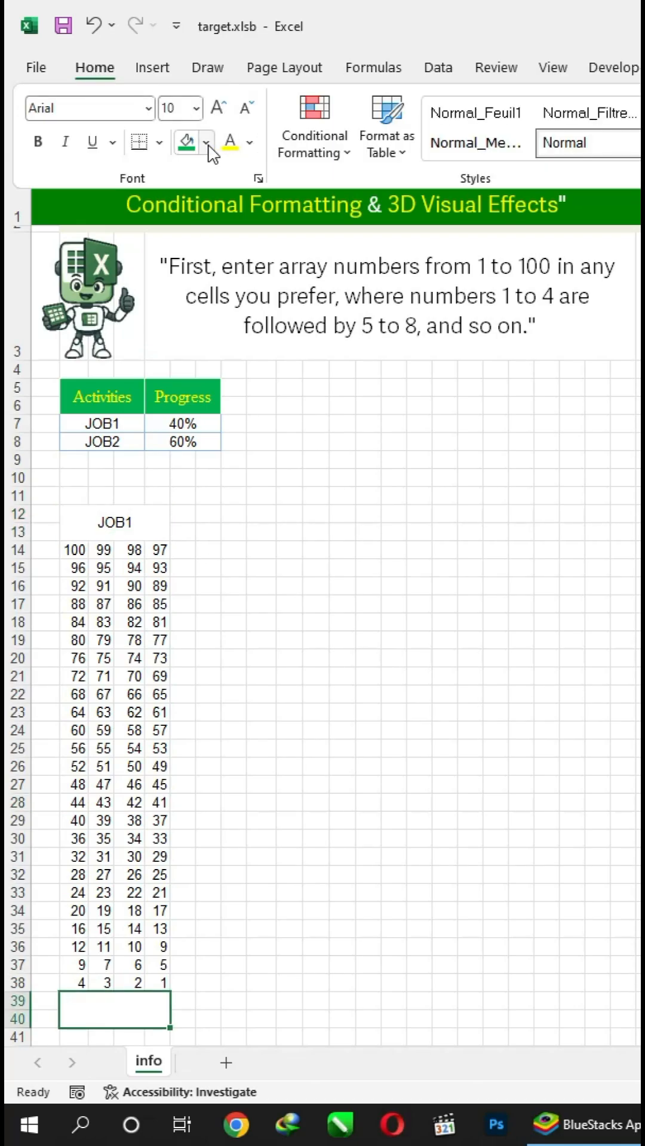
pyautogui.click(114, 522)
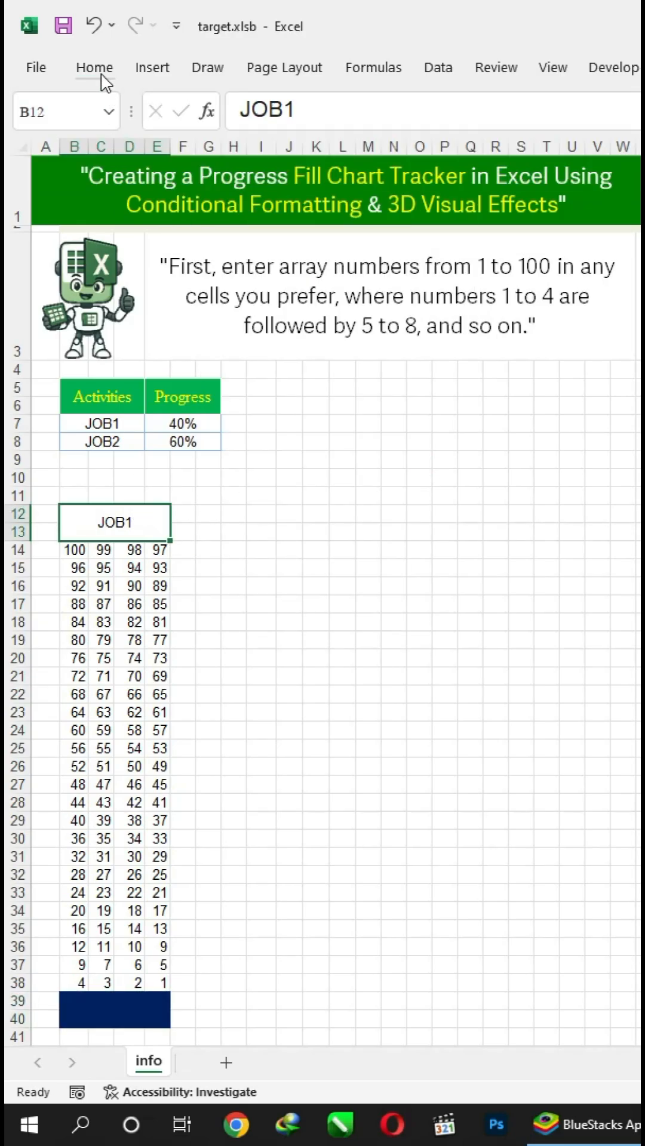
pyautogui.click(94, 68)
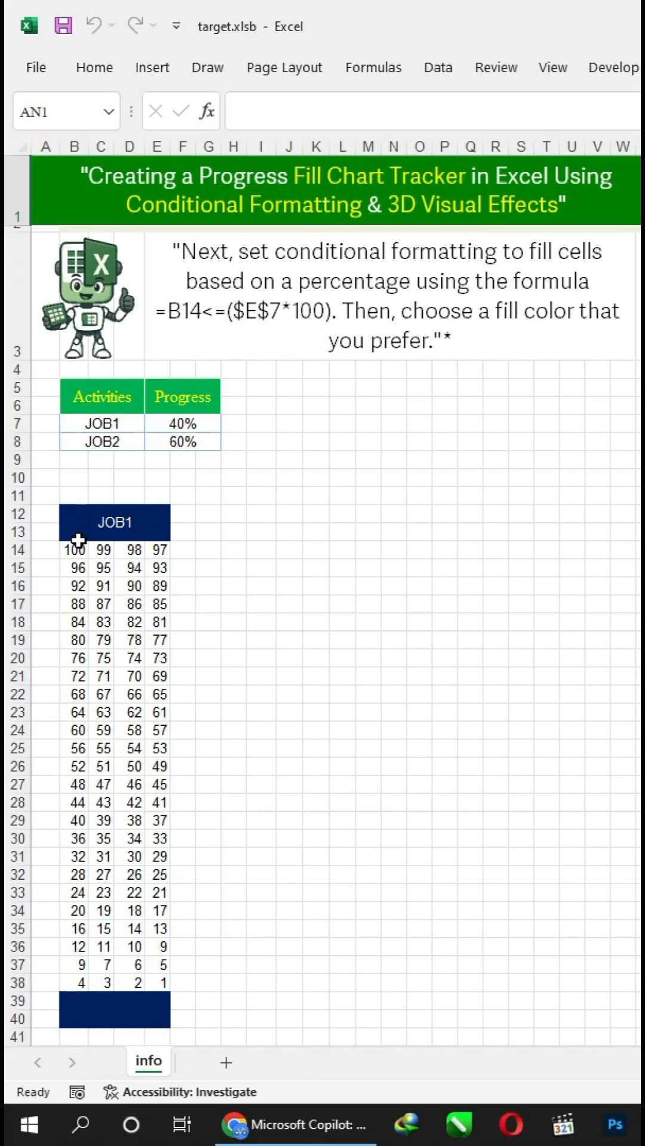
# Start a new formula-based conditional formatting rule for the B14:E38 number grid
pyautogui.click(73, 549)
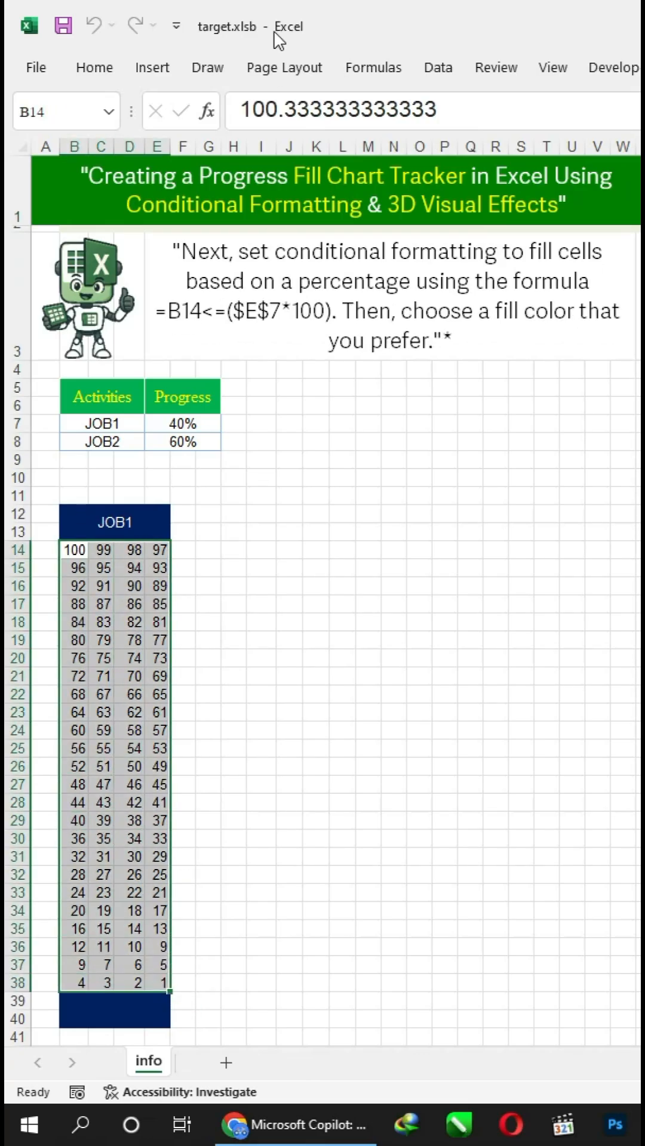
pyautogui.click(93, 67)
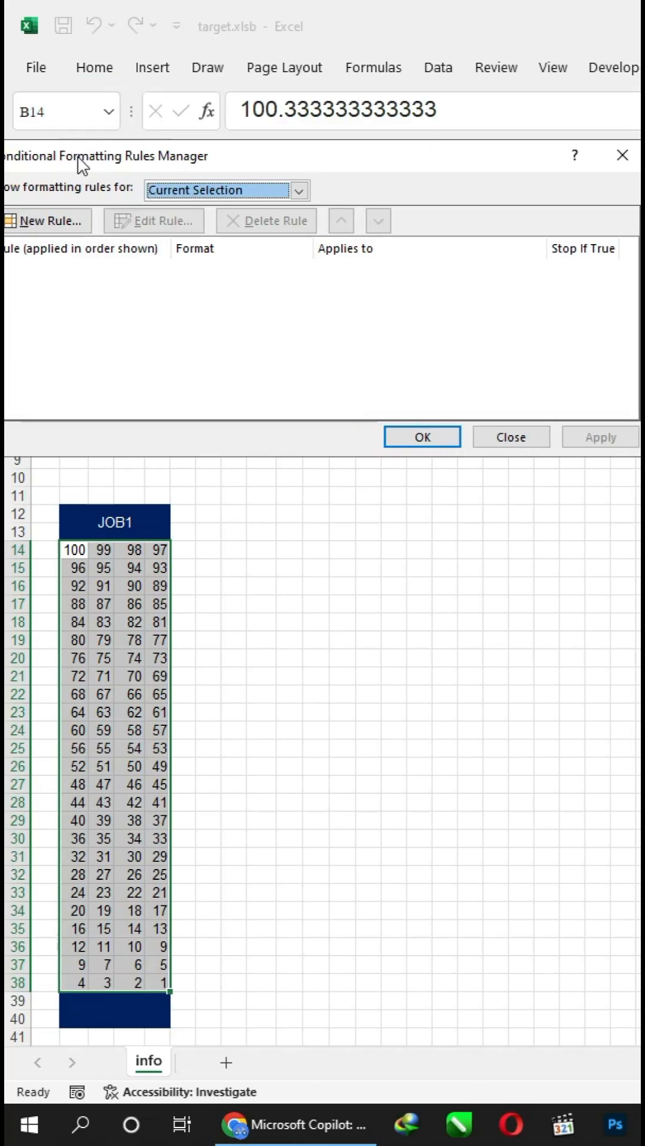
pyautogui.click(43, 220)
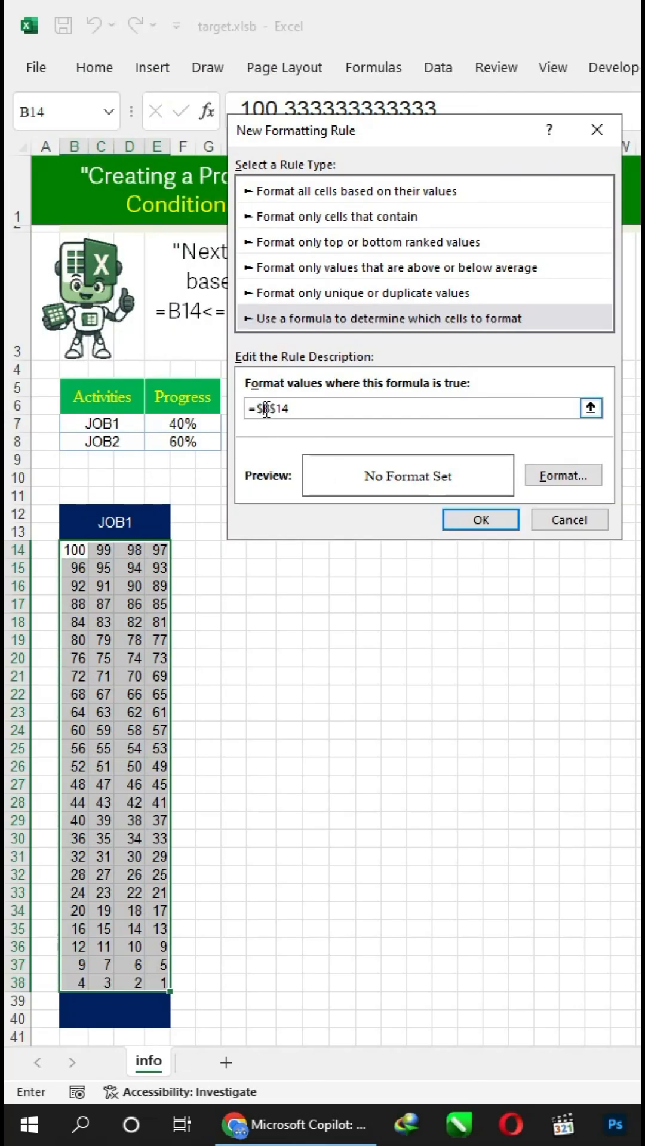
# Define the rule =B14<=($E$7*100) with a light blue fill and confirm it
pyautogui.write('=B14')
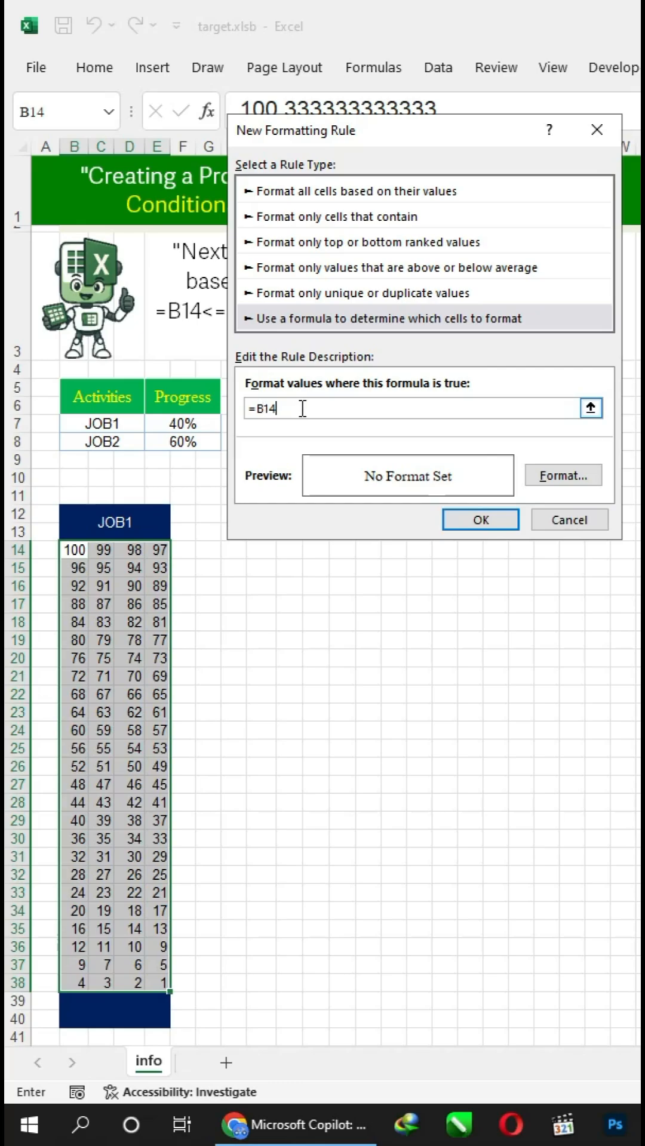
pyautogui.write('<=')
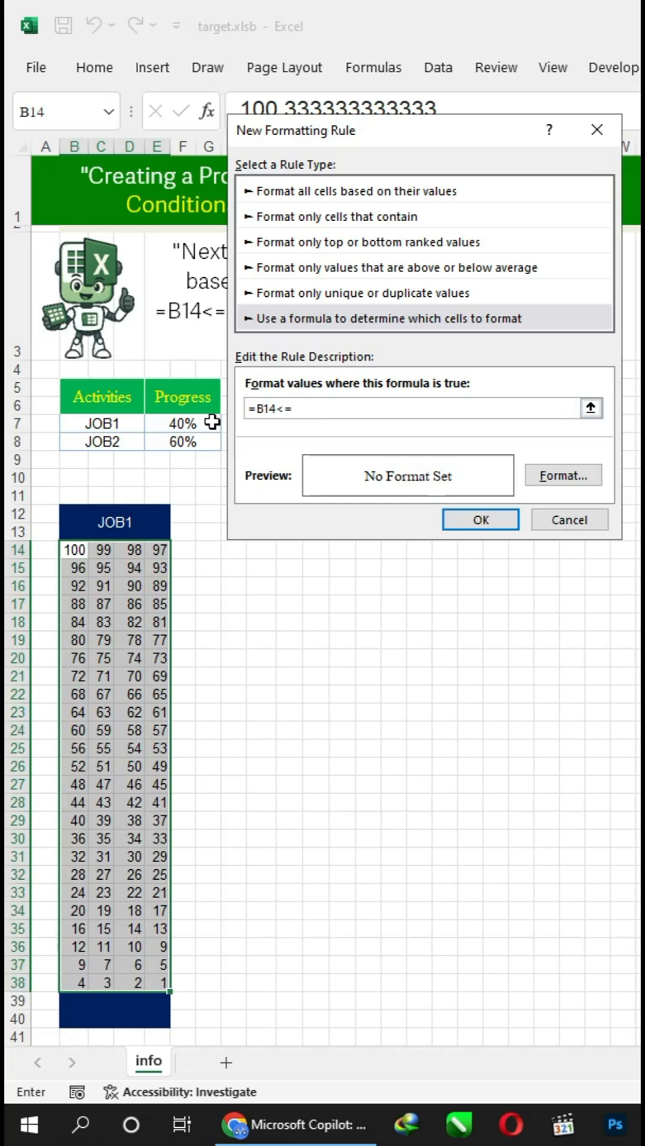
pyautogui.click(201, 424)
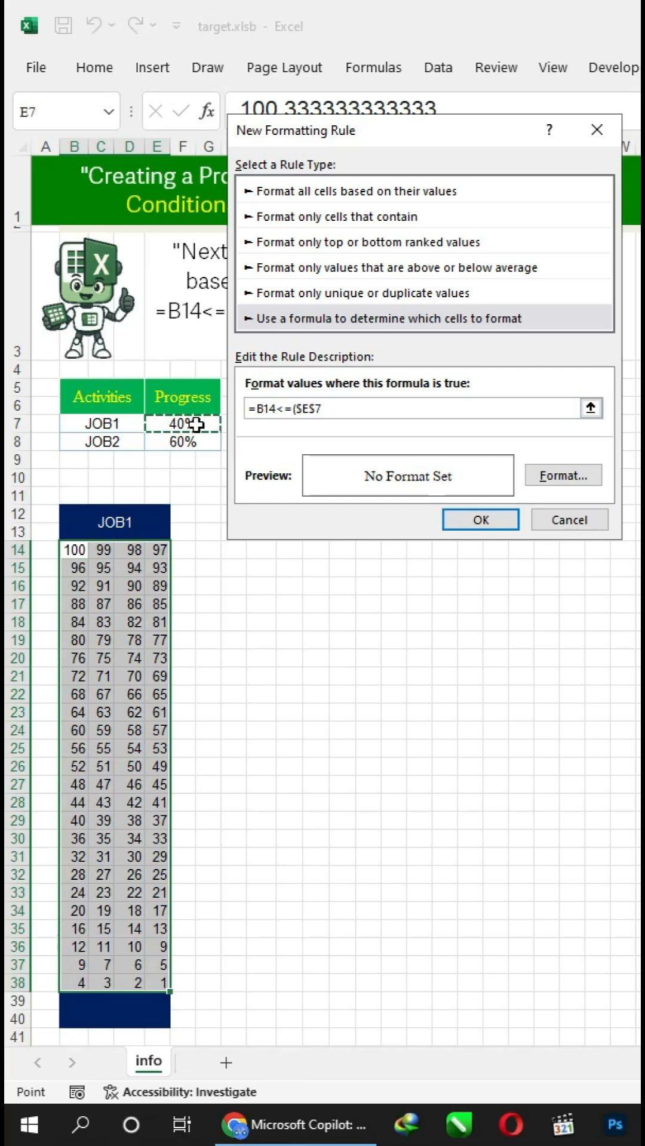
pyautogui.write('*100)')
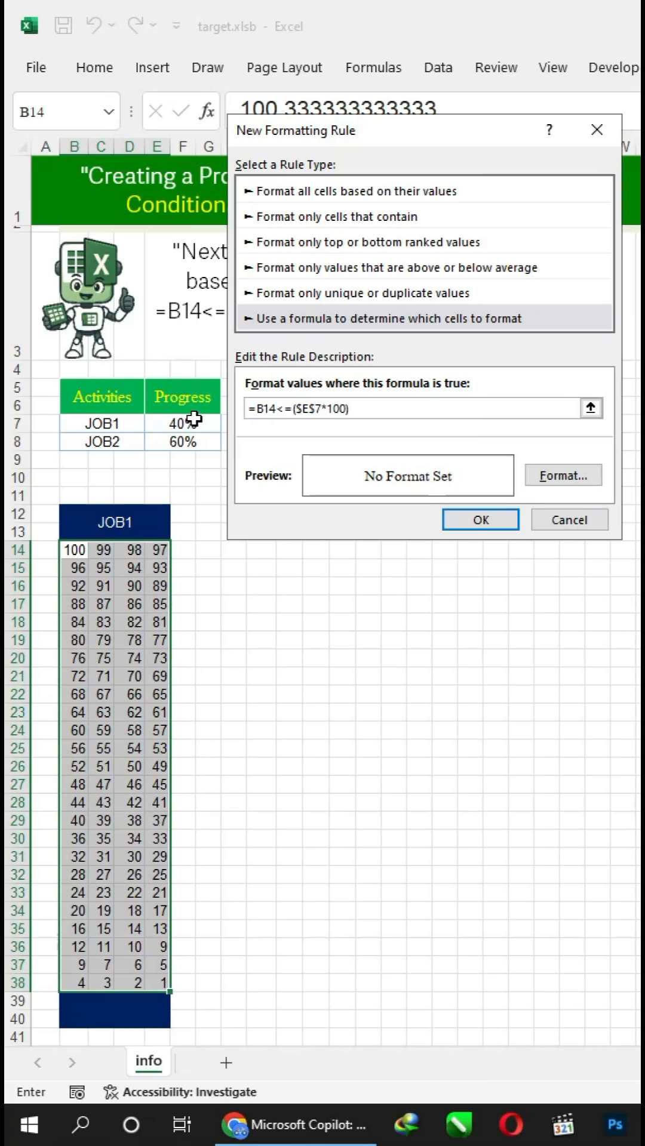
pyautogui.click(562, 475)
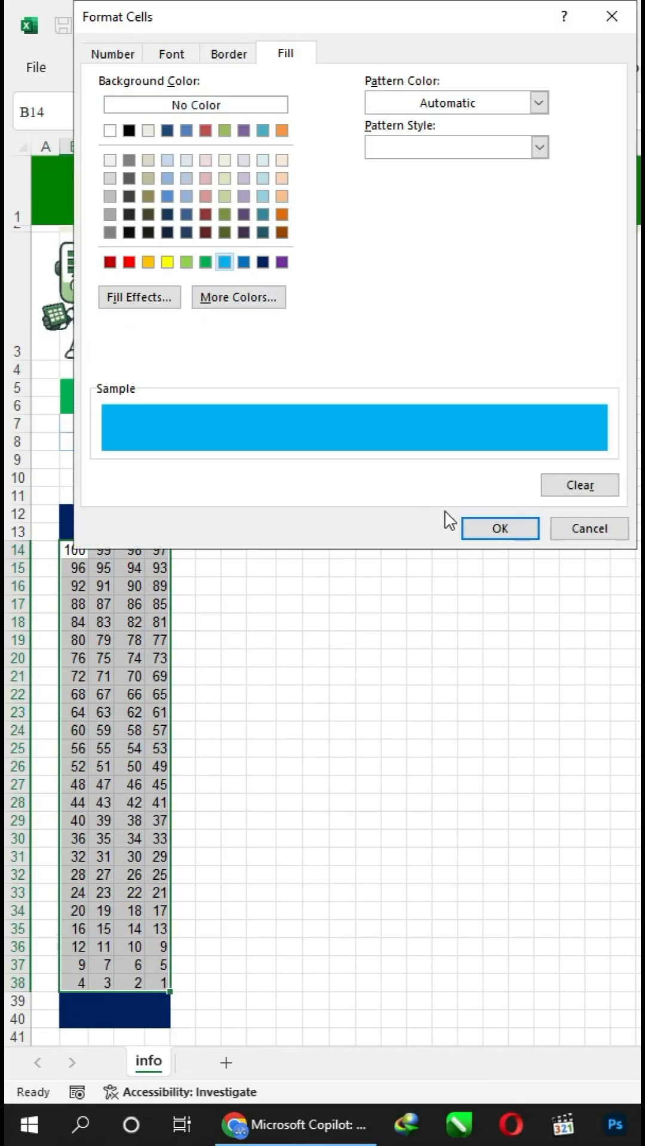
pyautogui.click(499, 528)
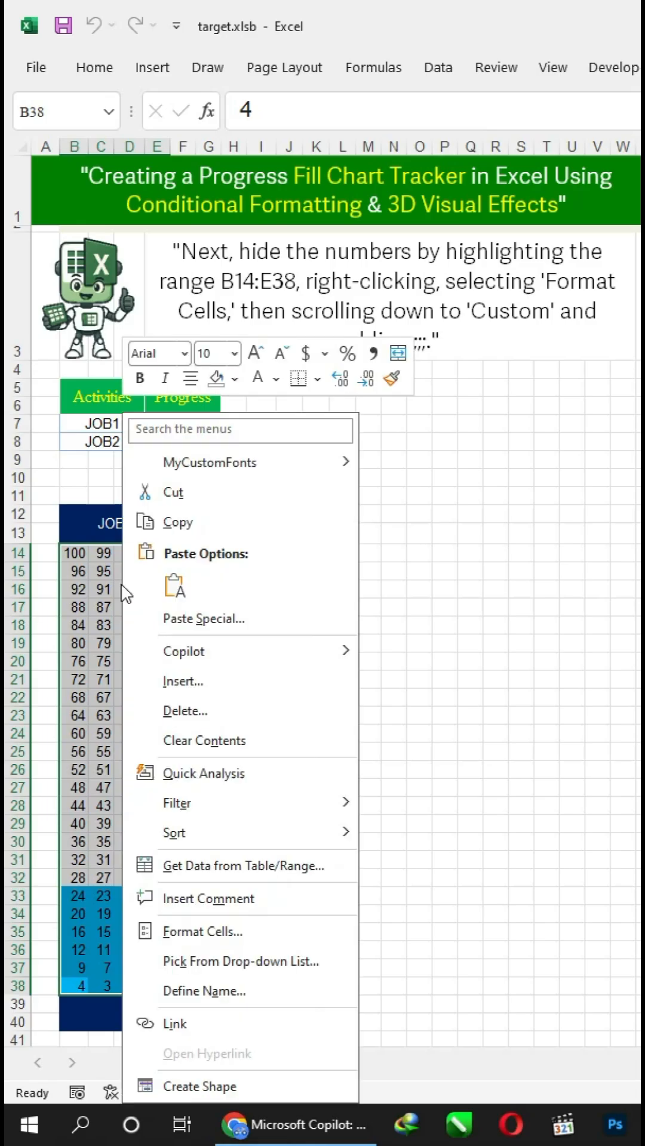
# Hide the grid's numbers with the custom number format ;;; so only the blue fill shows
pyautogui.click(203, 931)
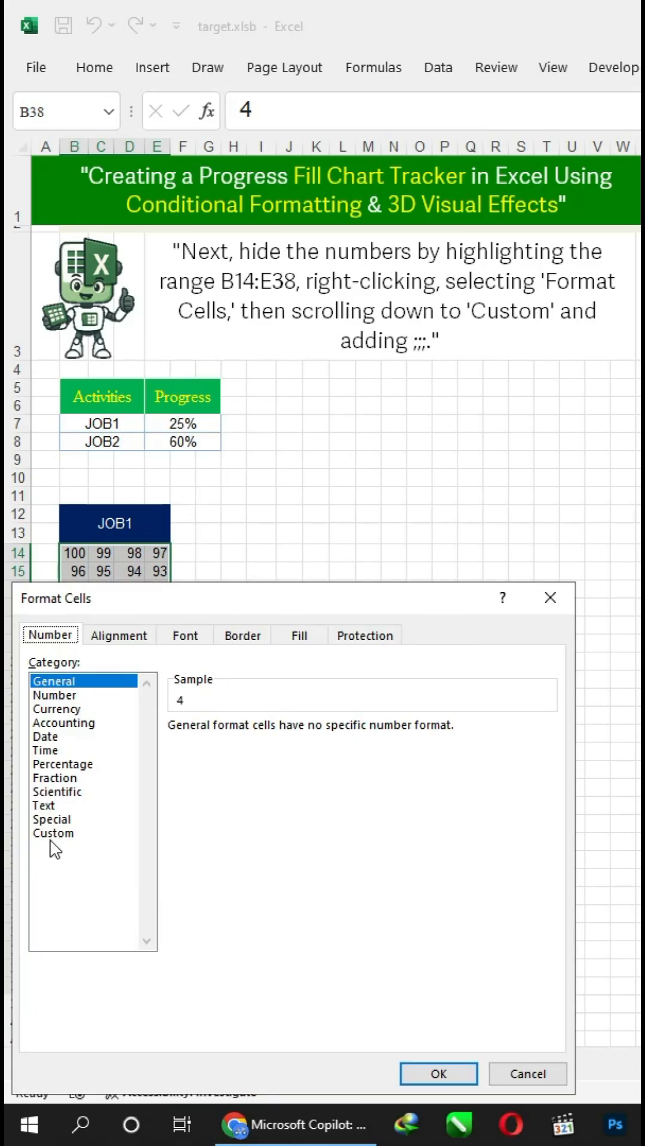
pyautogui.click(53, 832)
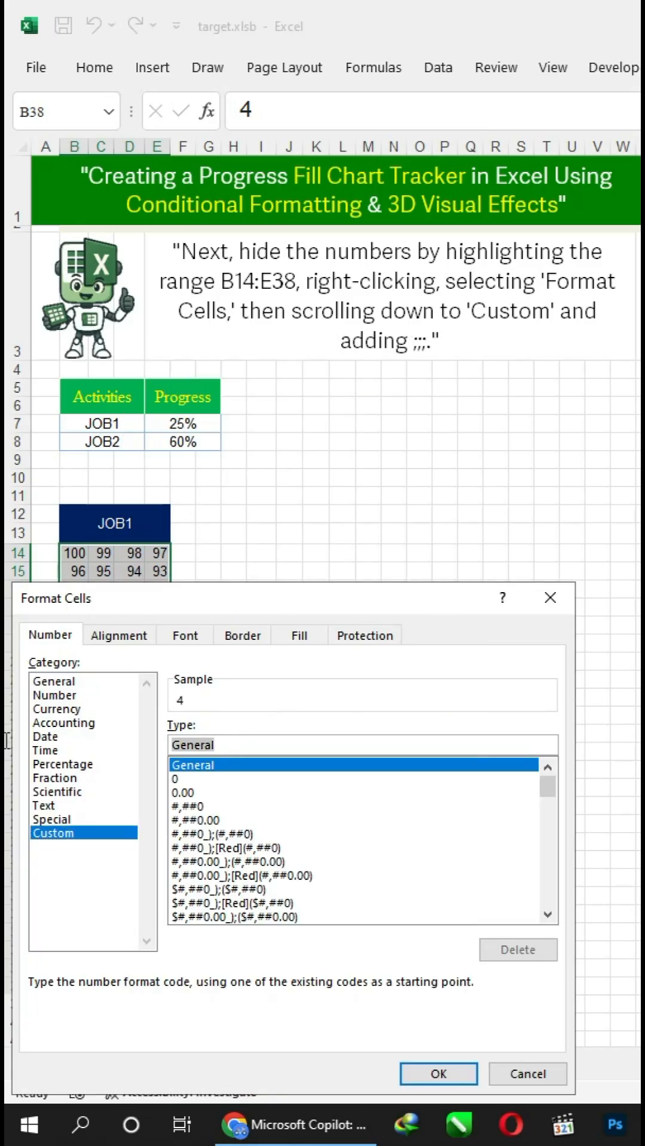
pyautogui.write(';;;')
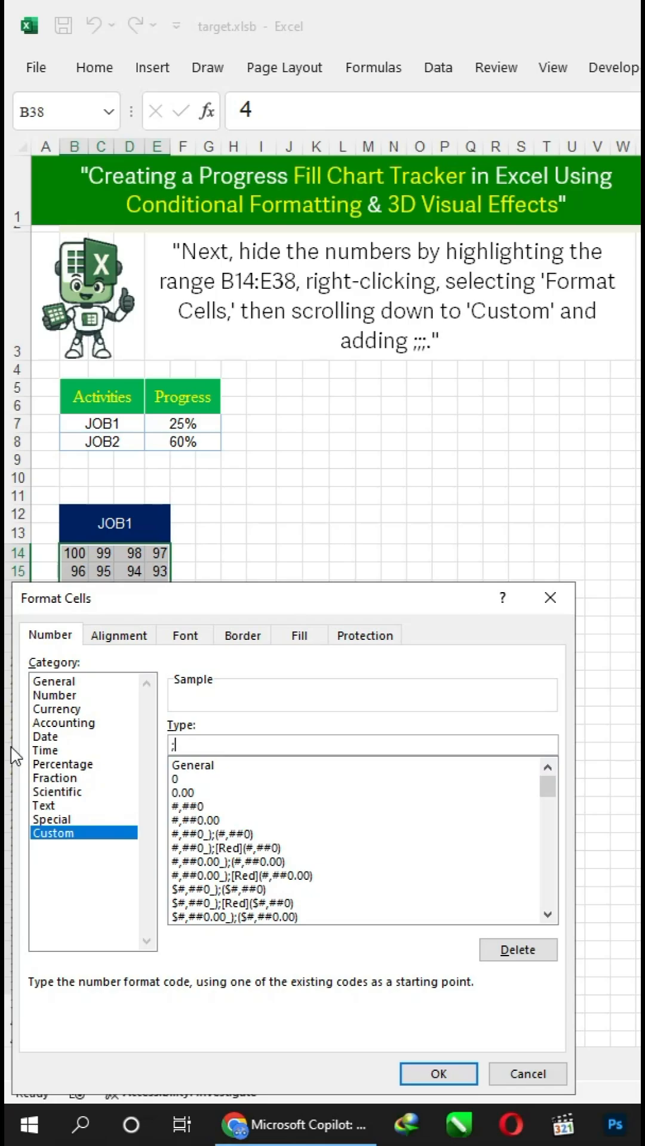
pyautogui.click(438, 1074)
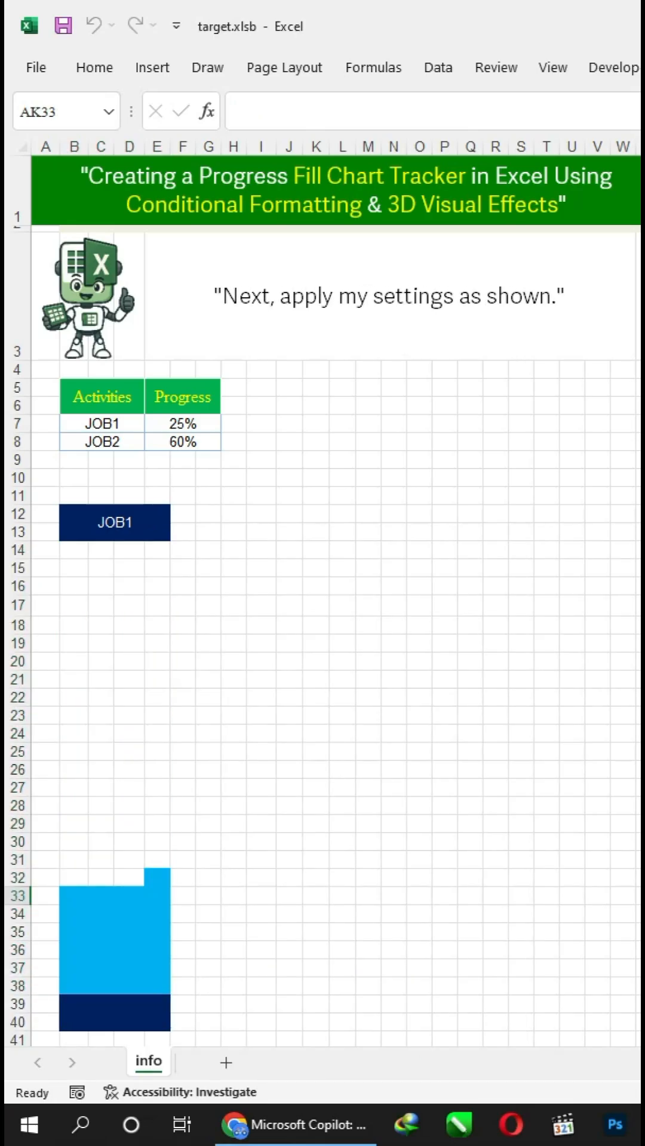
# Apply borders to all cells of the hidden-number grid B14:E38
pyautogui.click(73, 550)
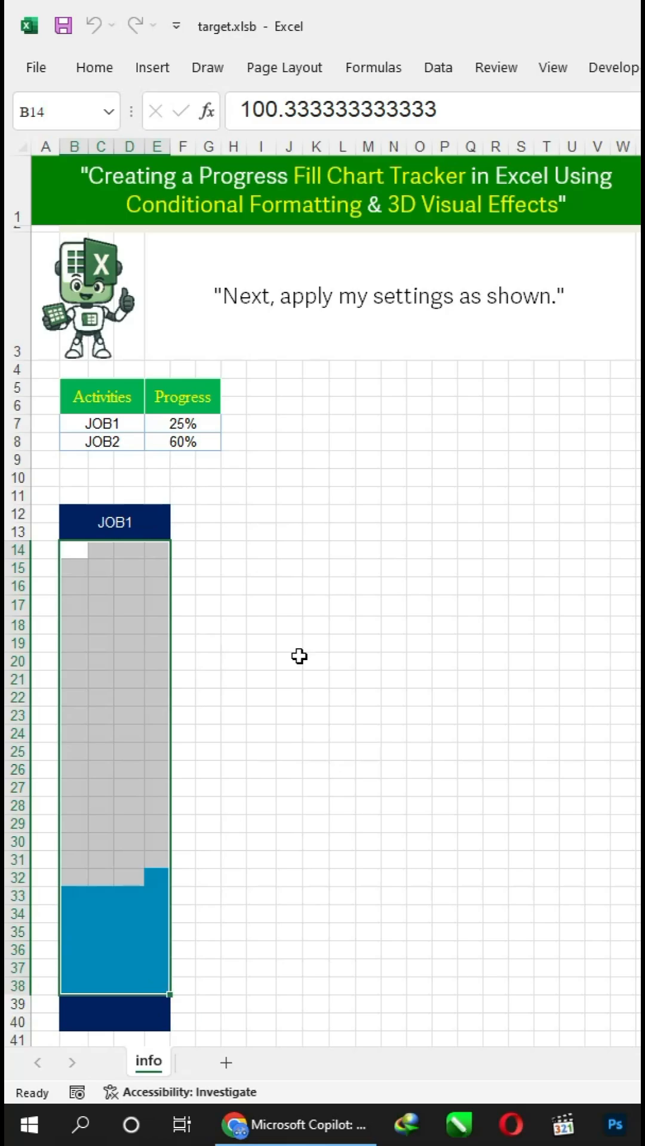
pyautogui.click(94, 68)
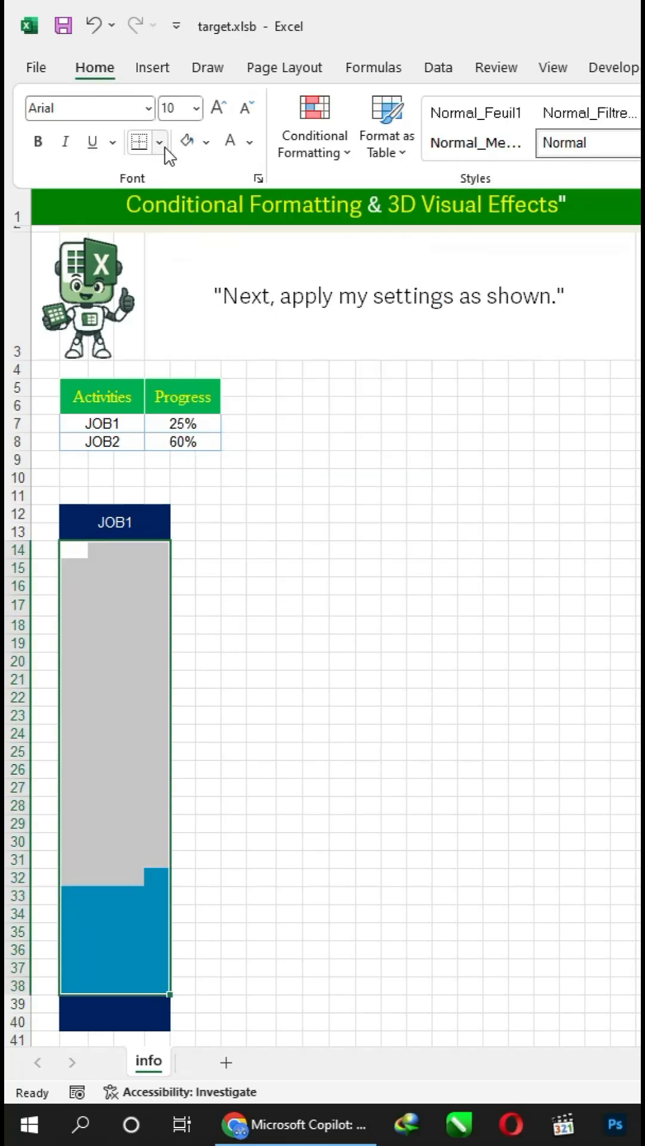
pyautogui.click(158, 141)
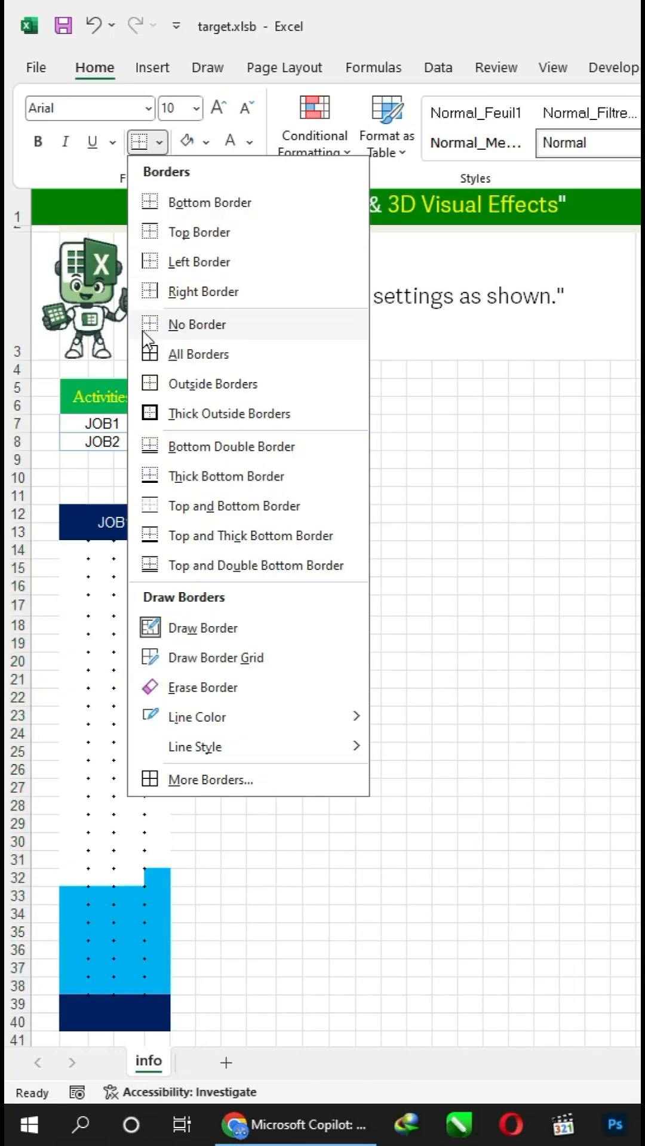
pyautogui.click(197, 324)
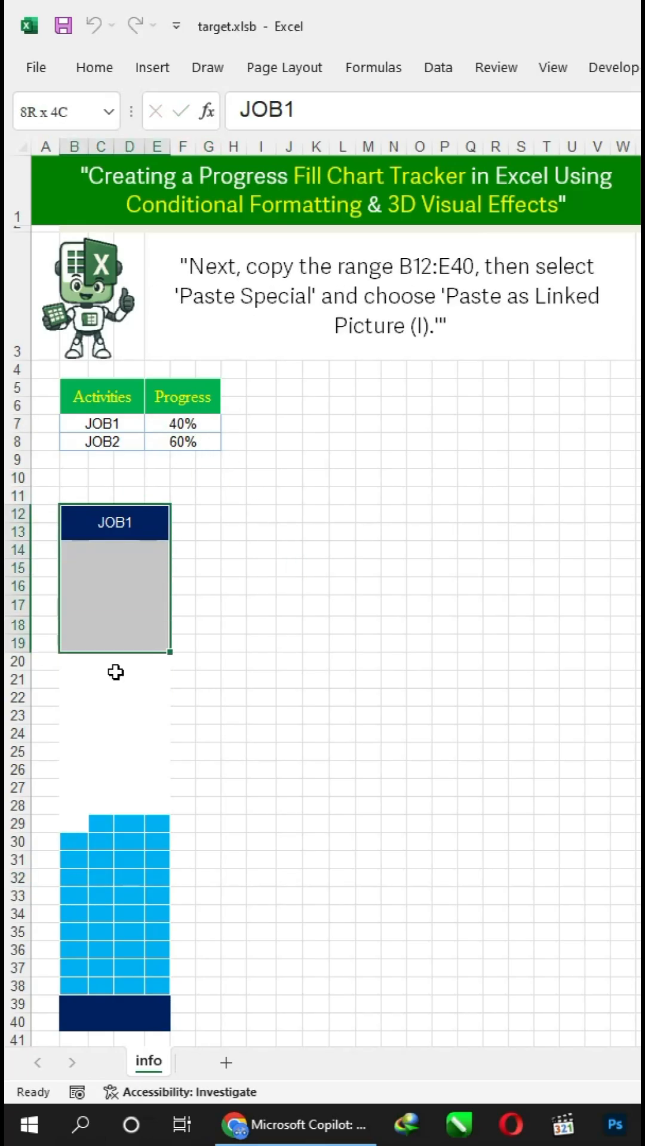
# Paste the copied B12:E40 tracker at G12 as a linked picture
pyautogui.rightClick(115, 592)
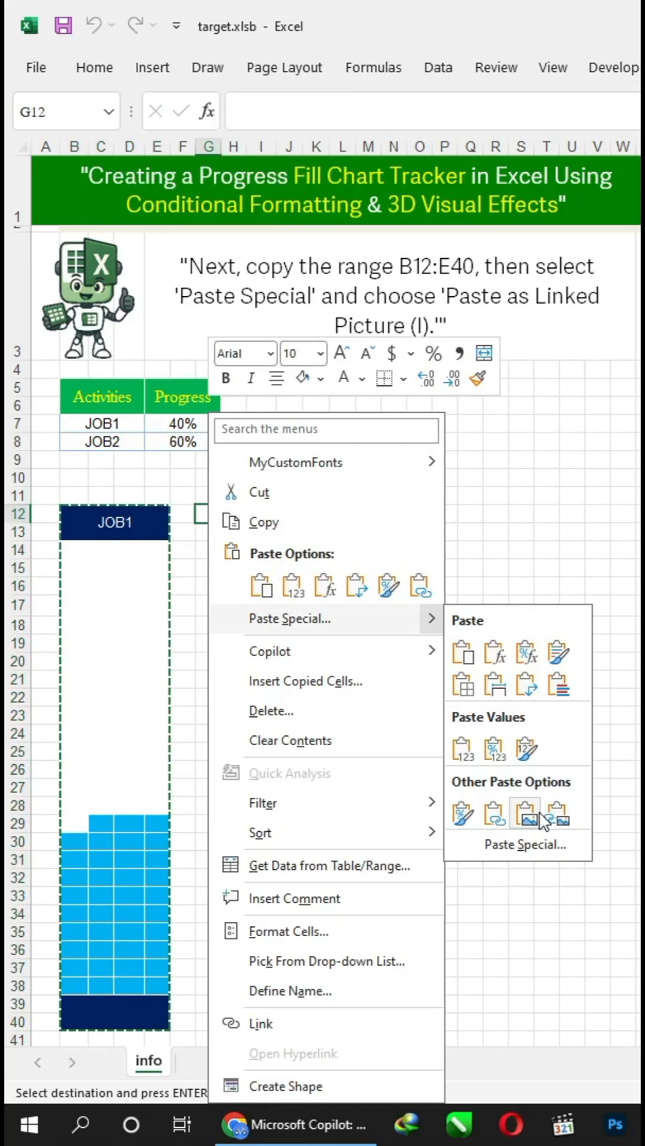
pyautogui.click(525, 814)
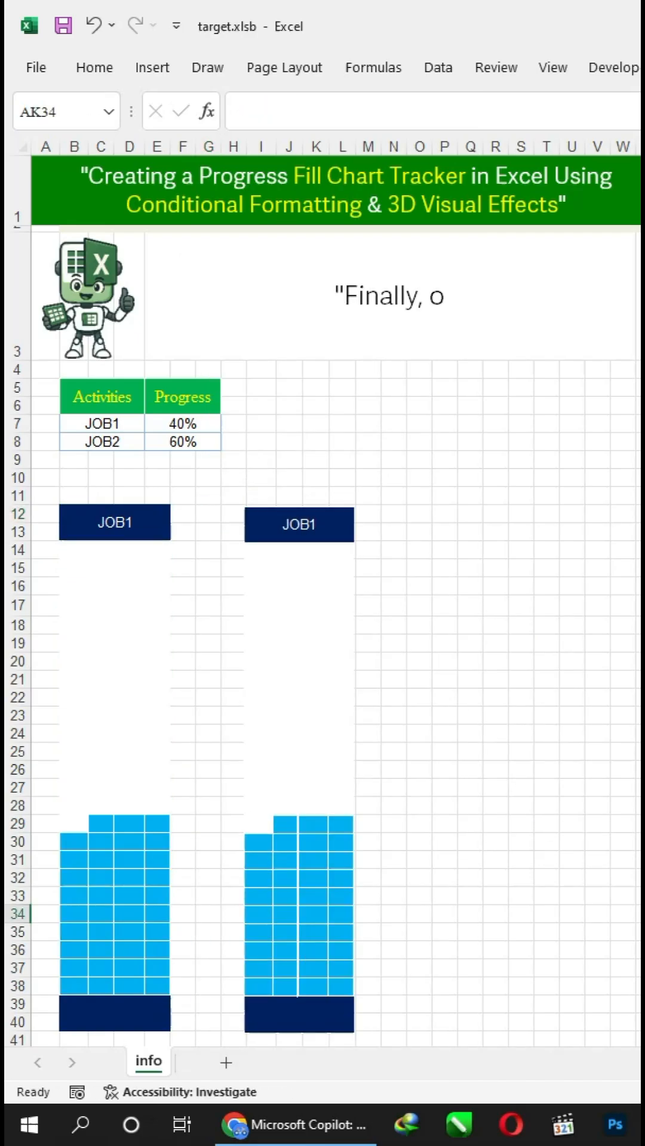